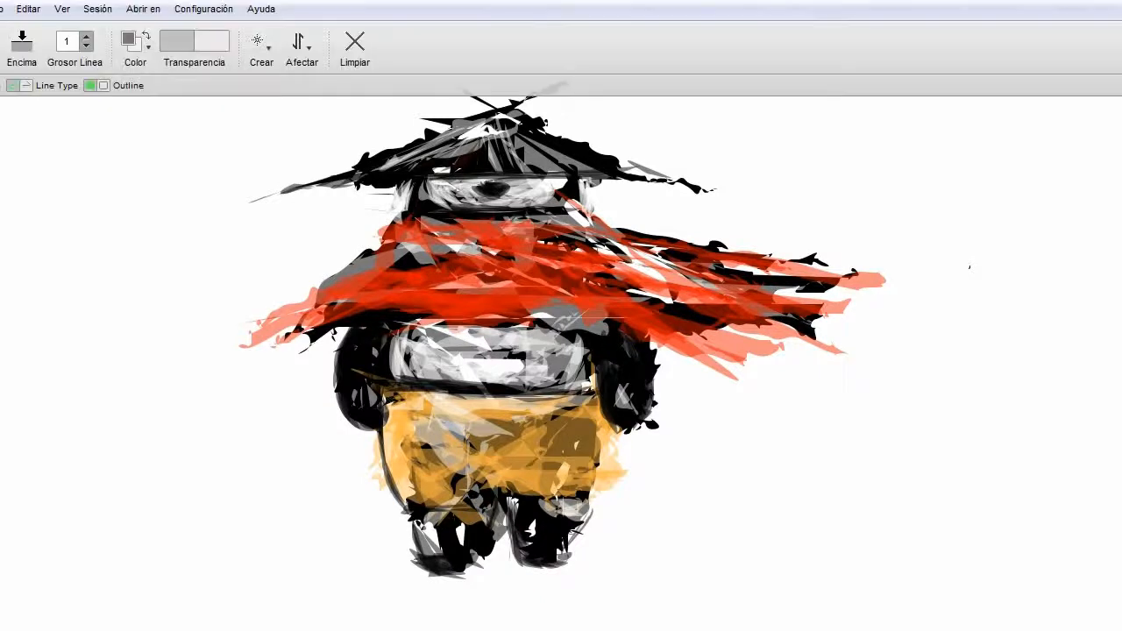
Pick a pale grey colour for strokes over the panda's red cape and yellow trousers
{"action": "left_click", "coordinate": [129, 40]}
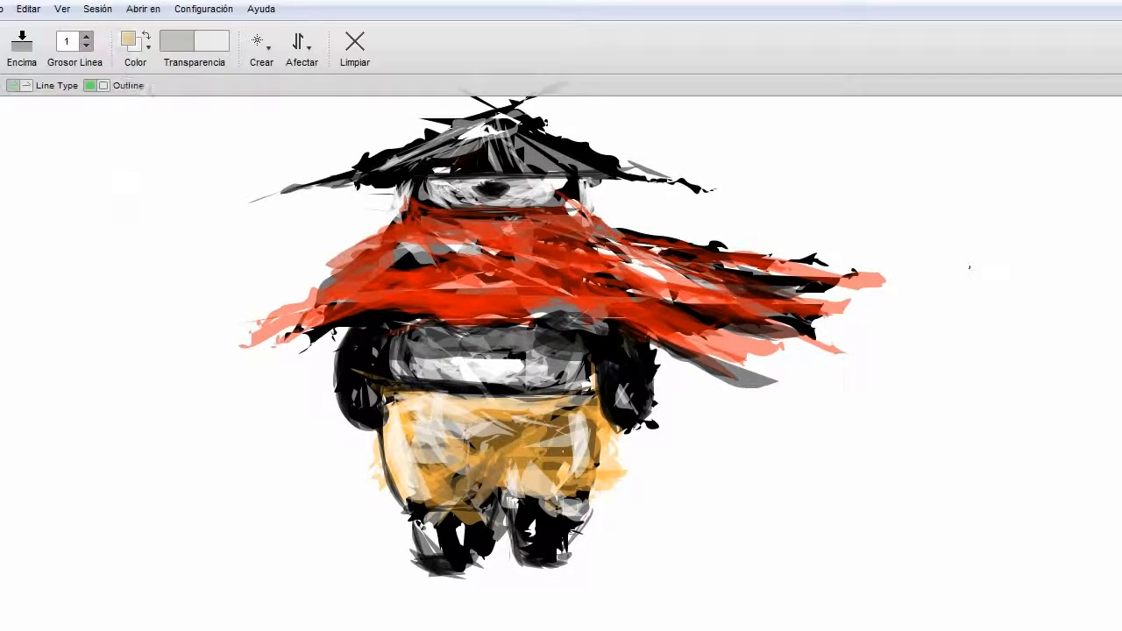
{"action": "left_click", "coordinate": [131, 42]}
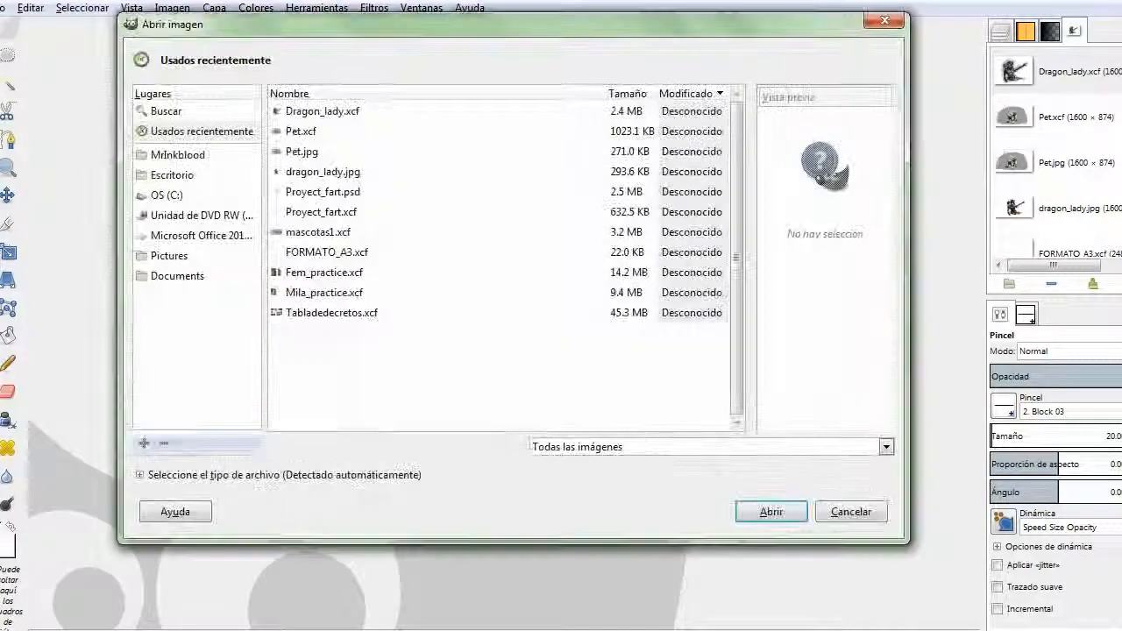
Open the panda image and confirm a dark green paint colour
{"action": "left_click", "coordinate": [770, 511]}
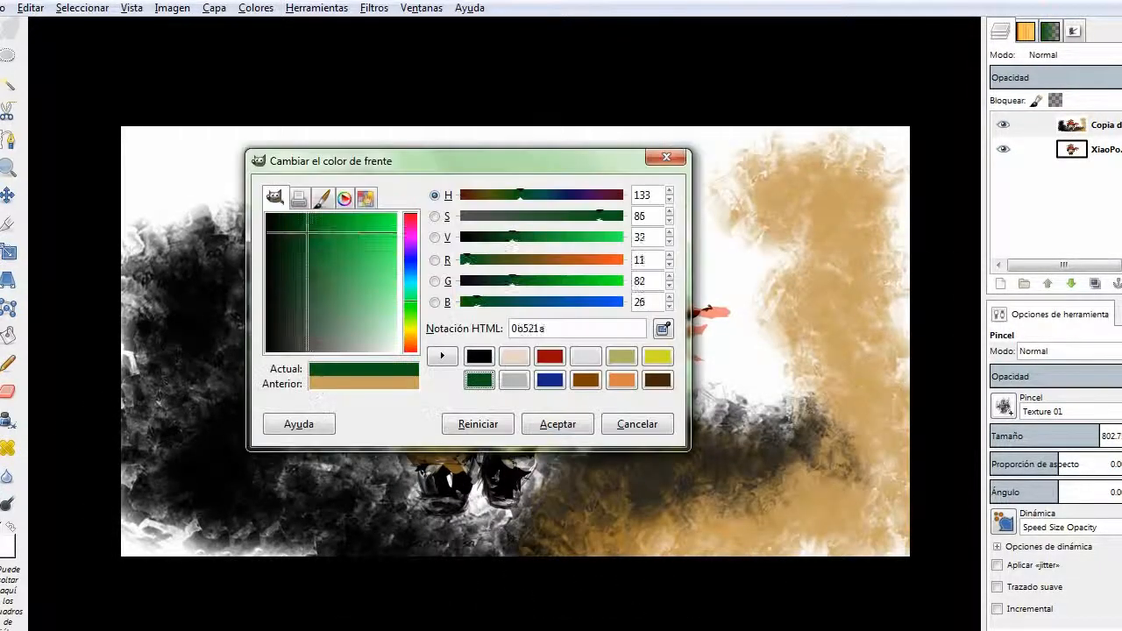
{"action": "left_click", "coordinate": [557, 424]}
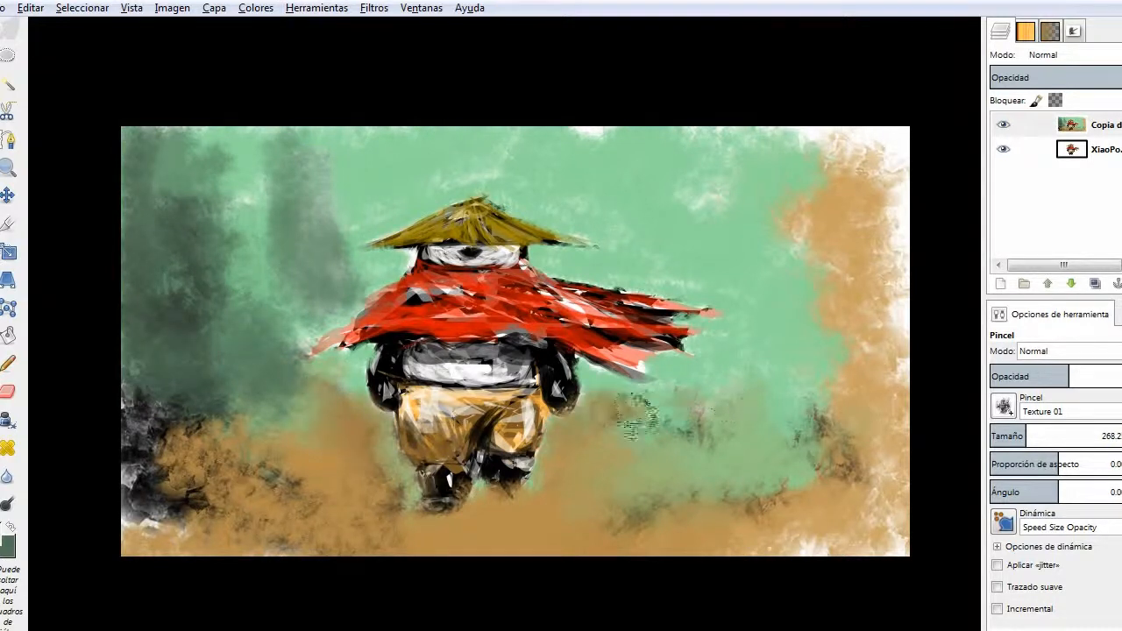
Brush hazy mist across the background and a dusty dark shadow on the ground
{"action": "left_click_drag", "start_coordinate": [613, 421], "coordinate": [679, 553]}
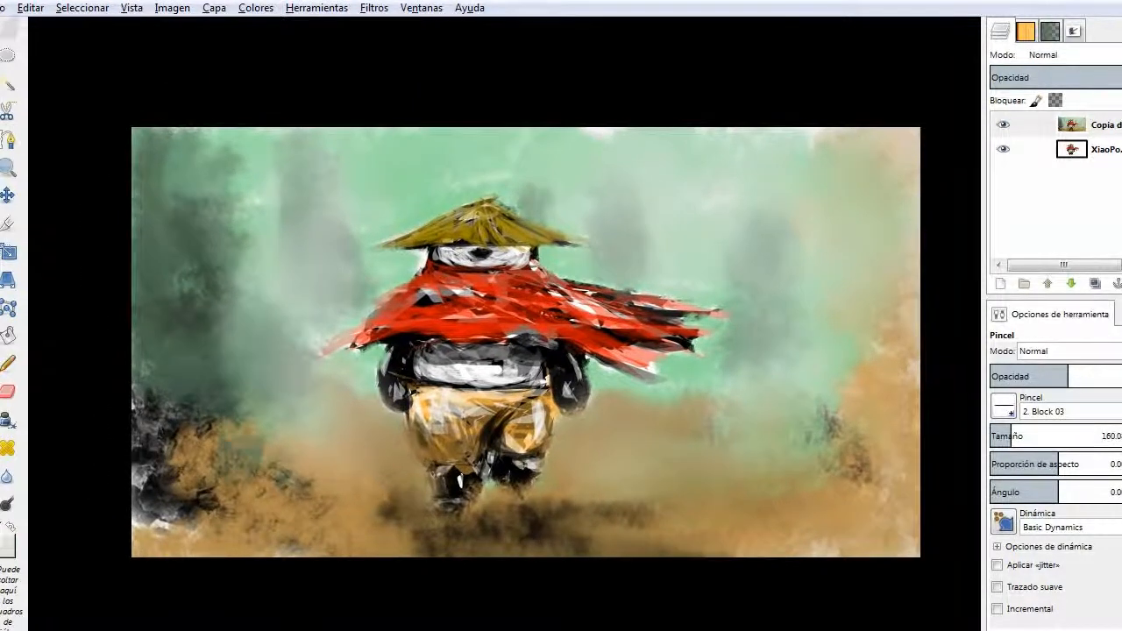
{"action": "left_click_drag", "start_coordinate": [324, 184], "coordinate": [254, 429]}
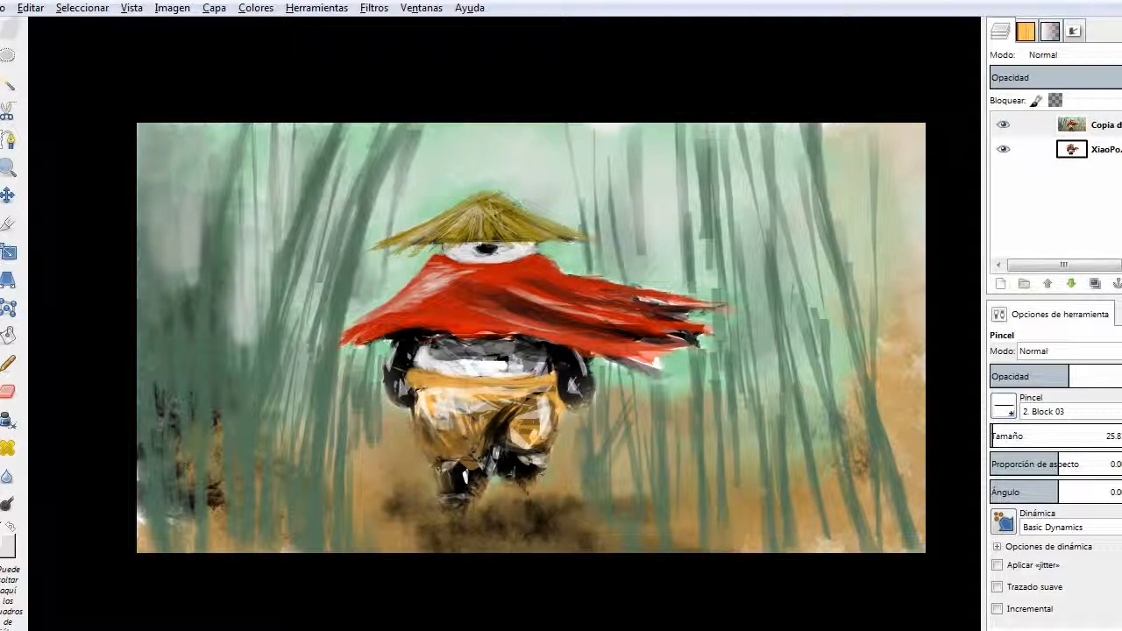
Repaint the white belly and golden trousers with the 2. Hardness 100 brush
{"action": "left_click", "coordinate": [465, 363]}
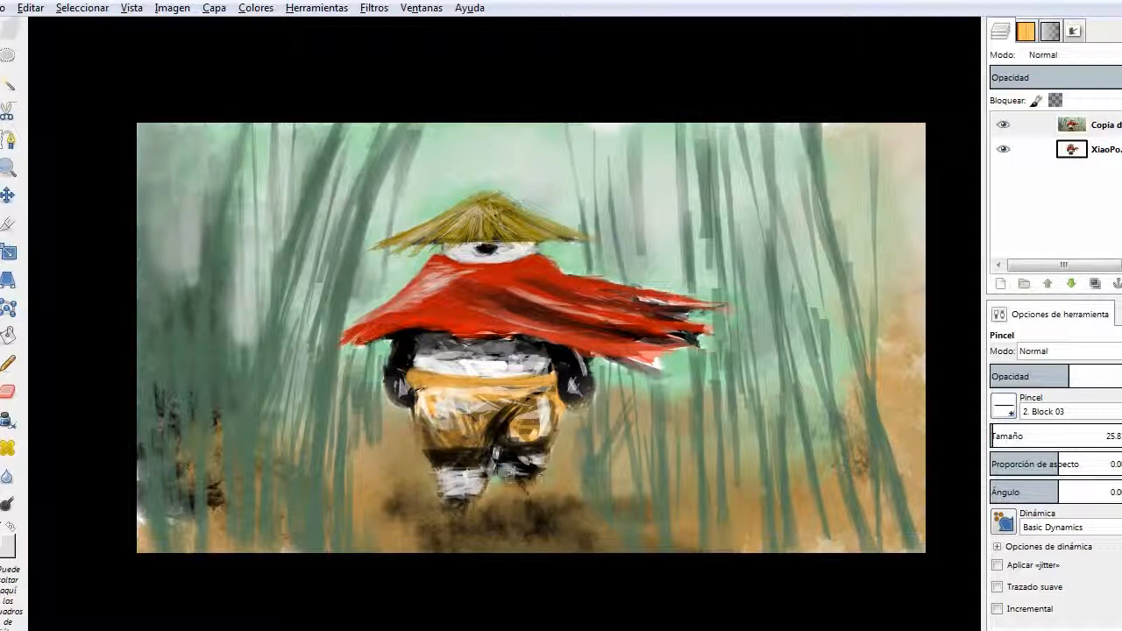
{"action": "left_click", "coordinate": [478, 430]}
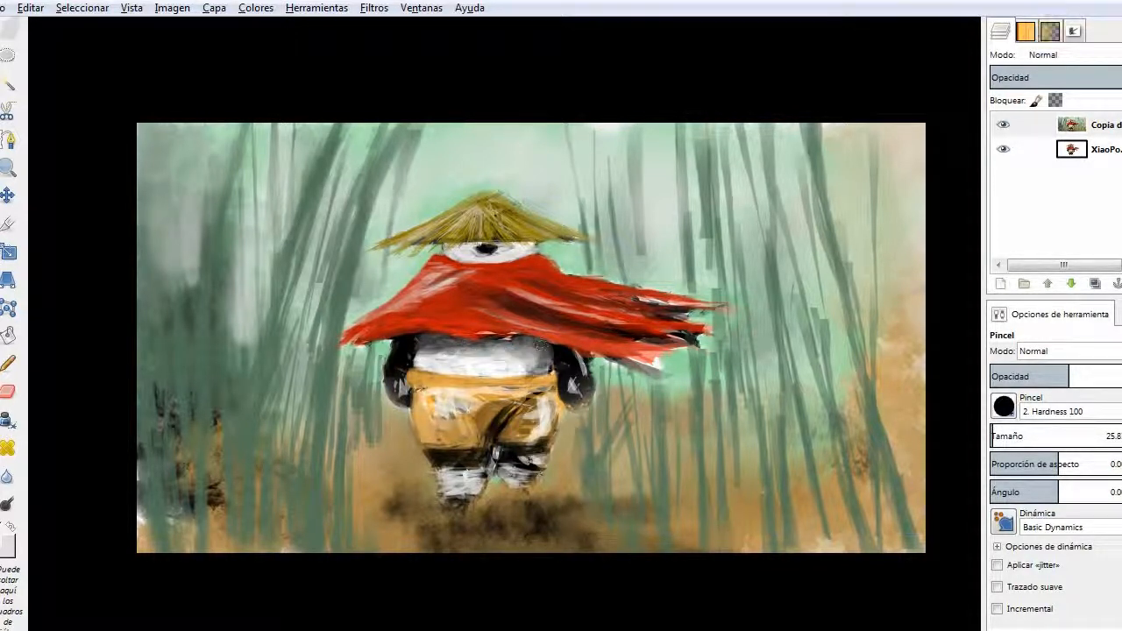
{"action": "left_click", "coordinate": [1003, 406]}
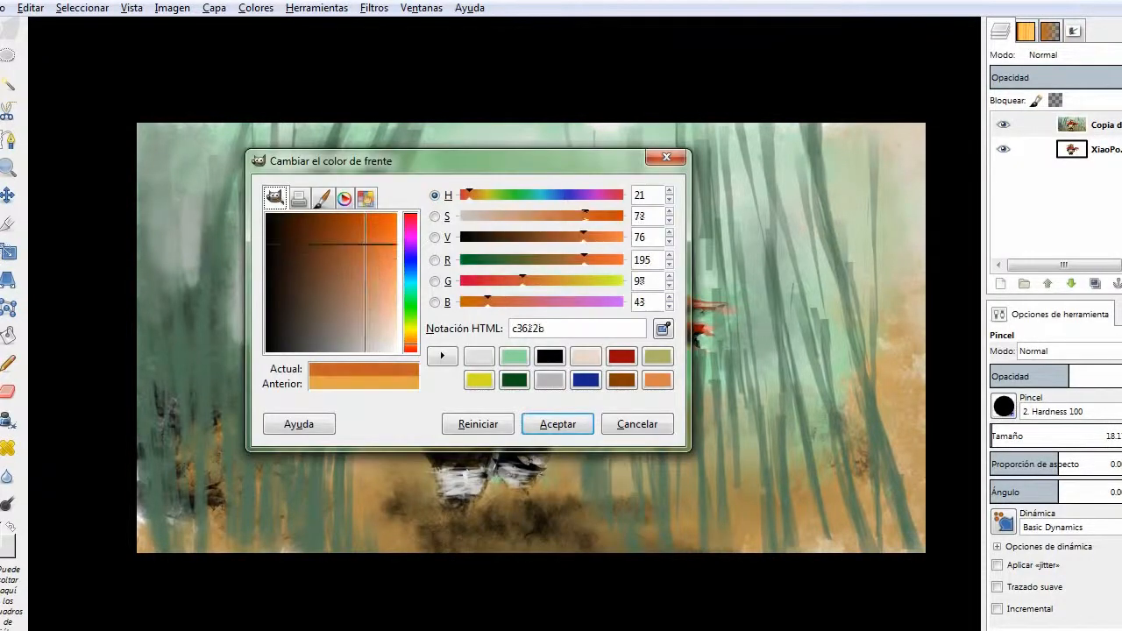
Confirm an orange colour, then set the painting colour to grey 818181
{"action": "left_click", "coordinate": [557, 424]}
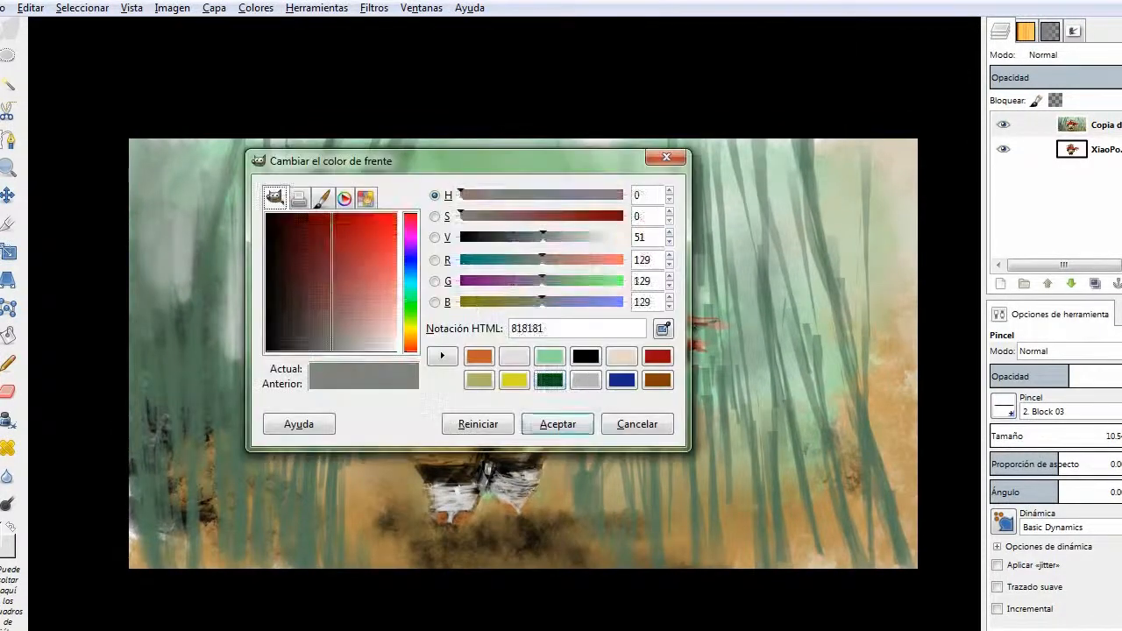
{"action": "left_click", "coordinate": [557, 424]}
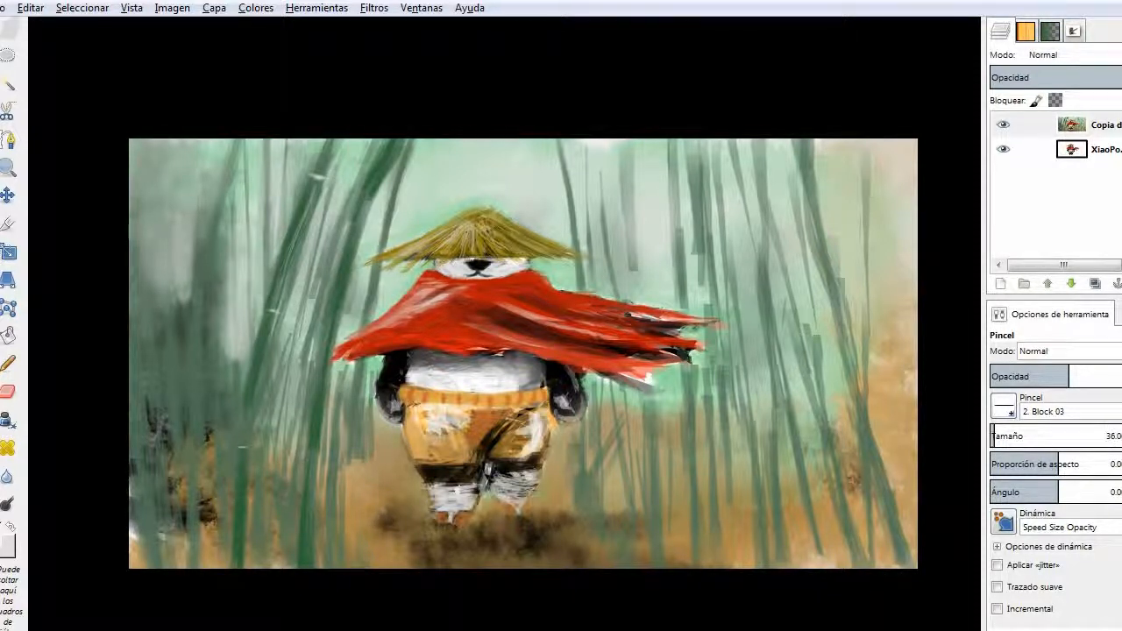
Paint faint pale diagonal streaks over the left-side bamboo with Block 03
{"action": "left_click_drag", "start_coordinate": [324, 179], "coordinate": [285, 298]}
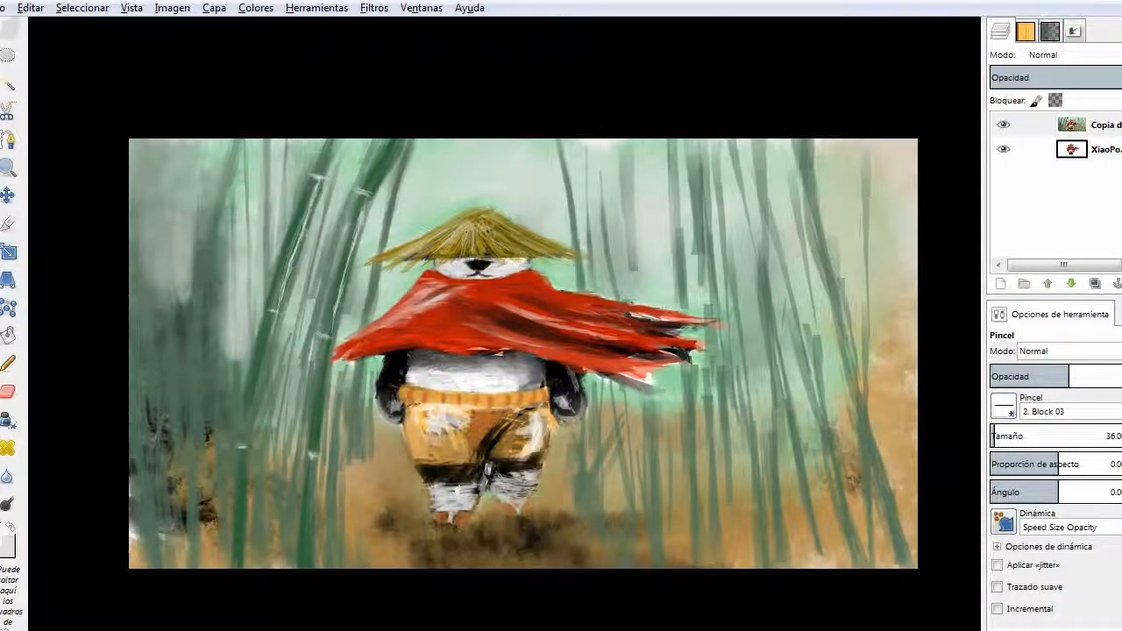
Paint dark green misty grass and foliage across the bottom foreground
{"action": "left_click", "coordinate": [1050, 30]}
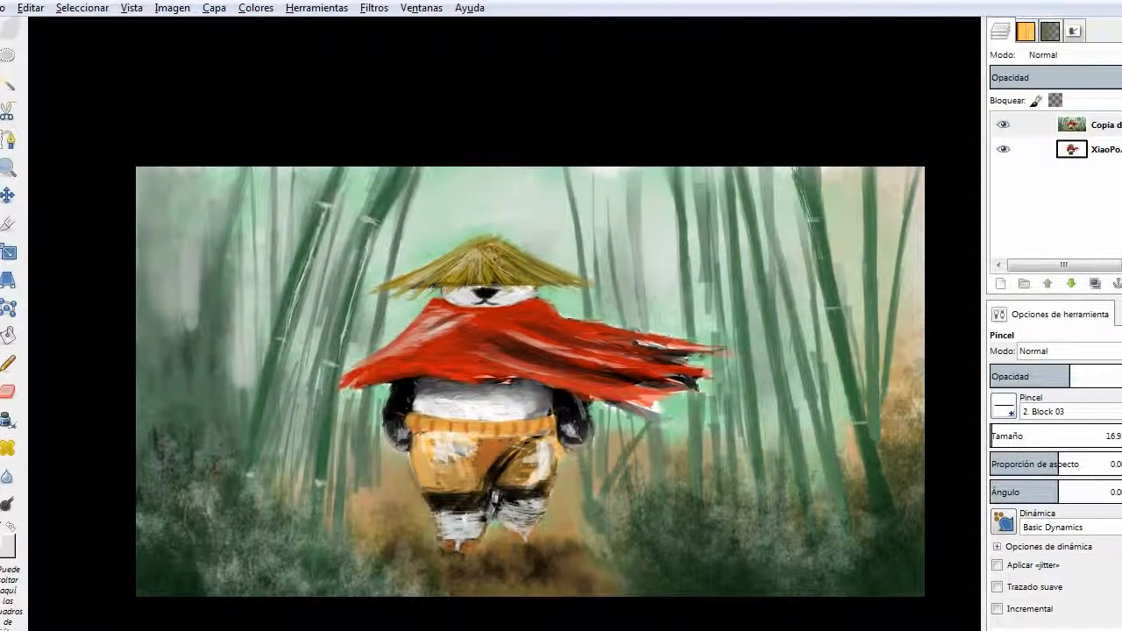
{"action": "left_click_drag", "start_coordinate": [684, 404], "coordinate": [780, 307]}
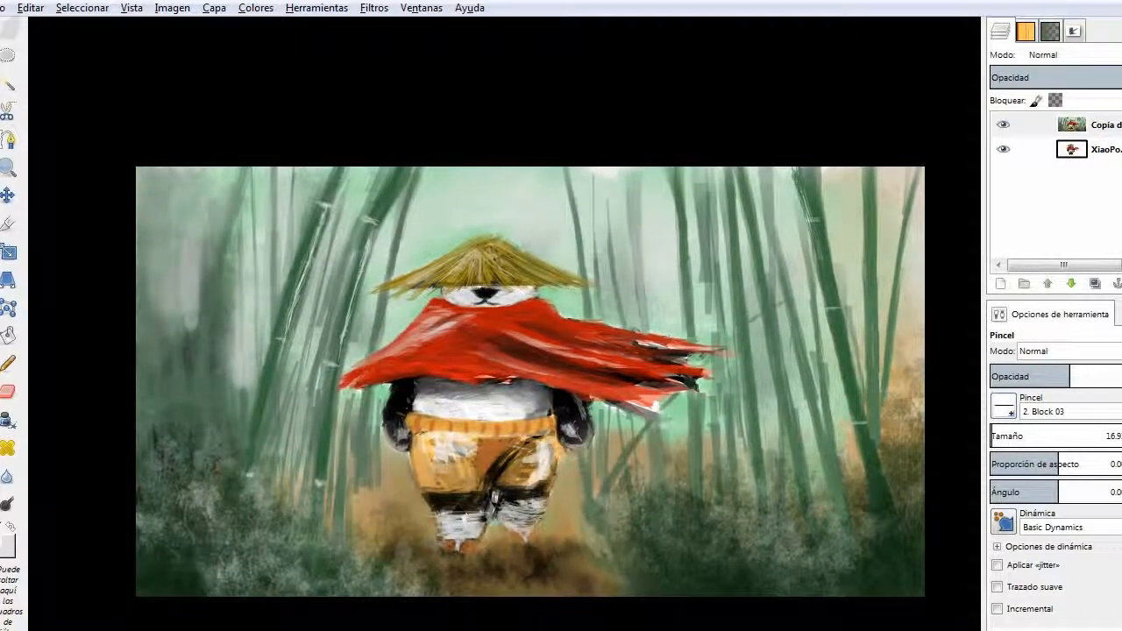
{"action": "left_click_drag", "start_coordinate": [771, 175], "coordinate": [824, 517]}
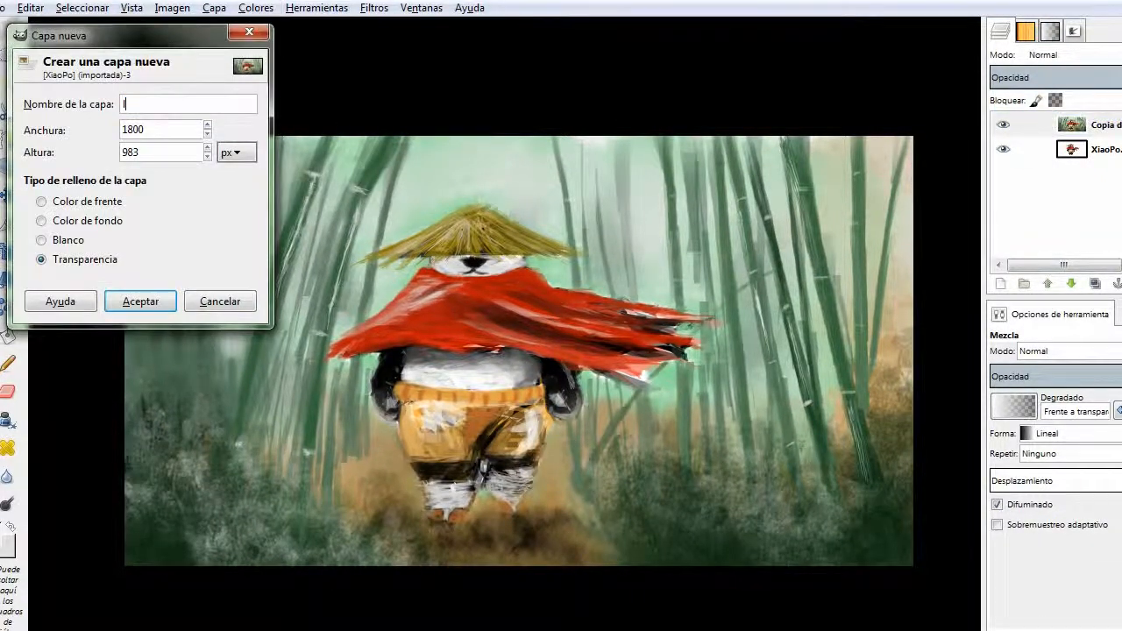
Create the transparent 'luz' layer and switch to a soft brush for the glow
{"action": "left_click", "coordinate": [141, 301]}
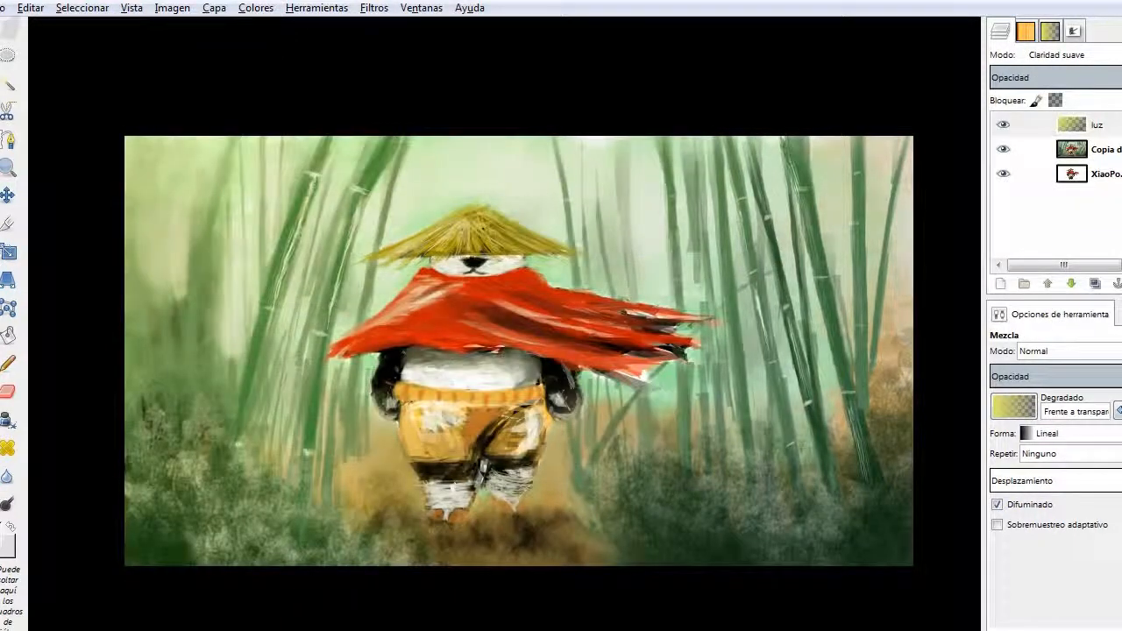
{"action": "left_click", "coordinate": [1105, 149]}
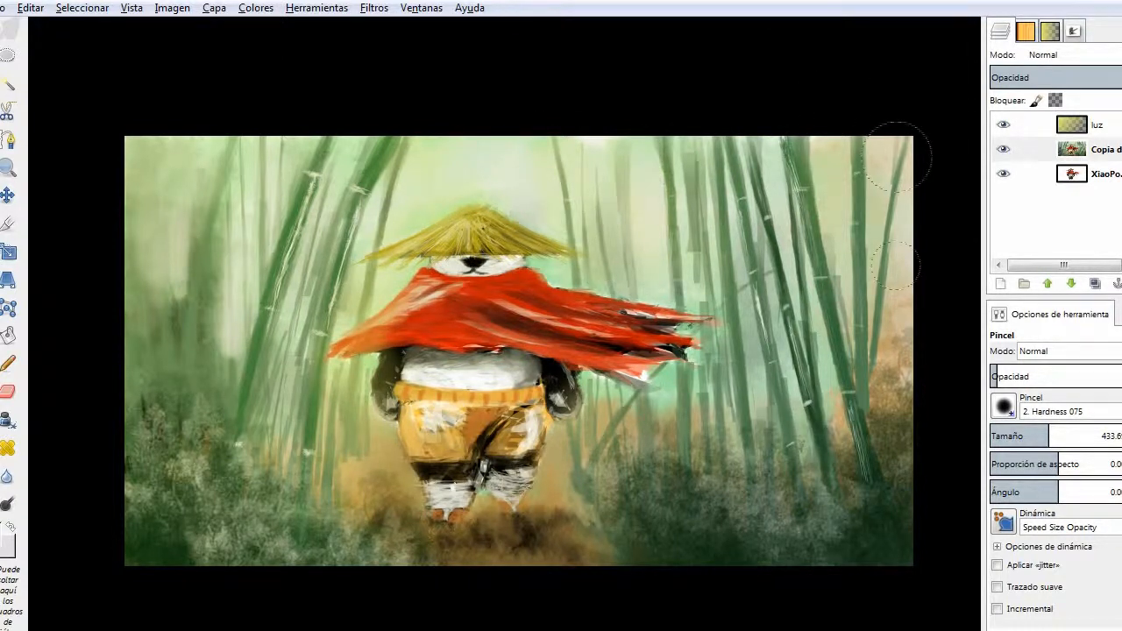
{"action": "left_click", "coordinate": [1096, 149]}
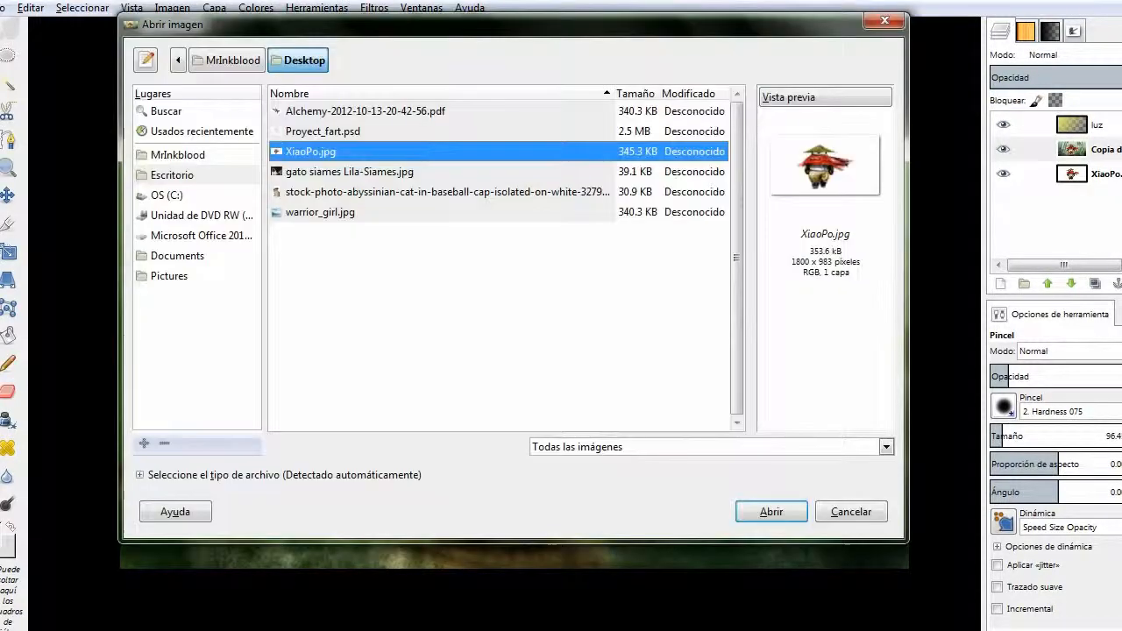
Open XiaoPo.jpg to display the finished panda-in-bamboo-forest painting
{"action": "left_click", "coordinate": [771, 511]}
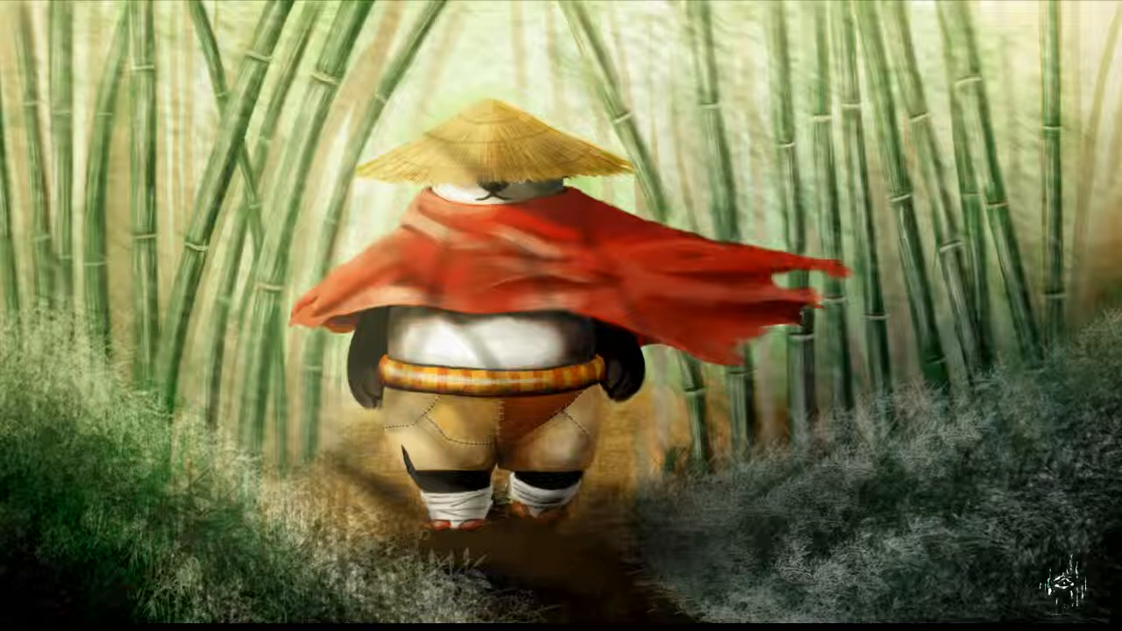